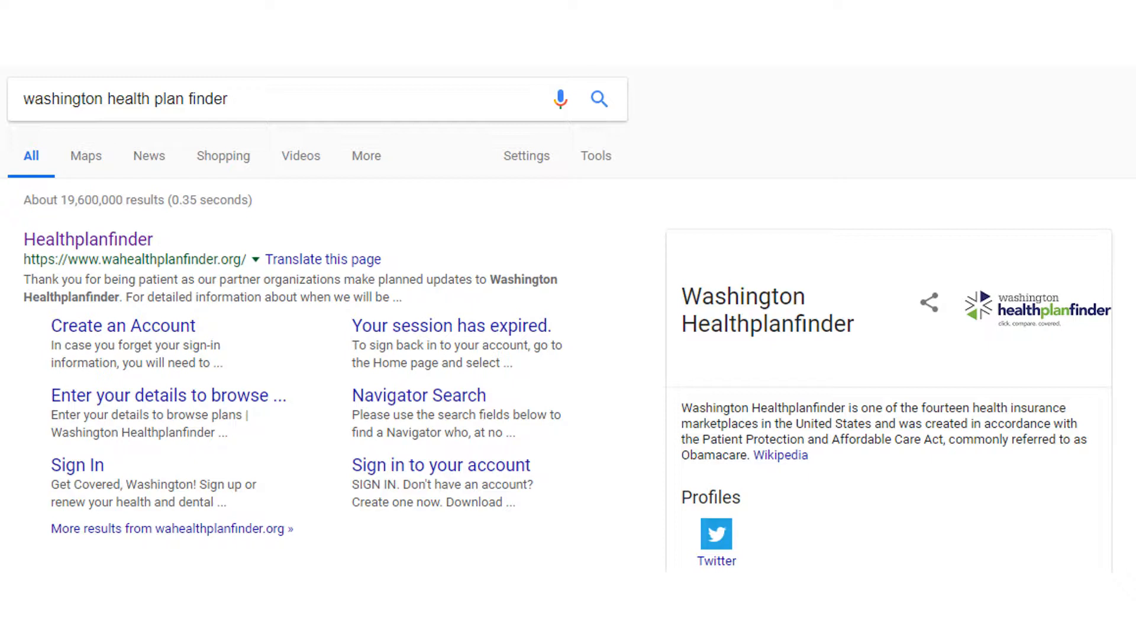
- Open the Washington Healthplanfinder home page from the Google search results
{"action": "left_click", "coordinate": [86, 239]}
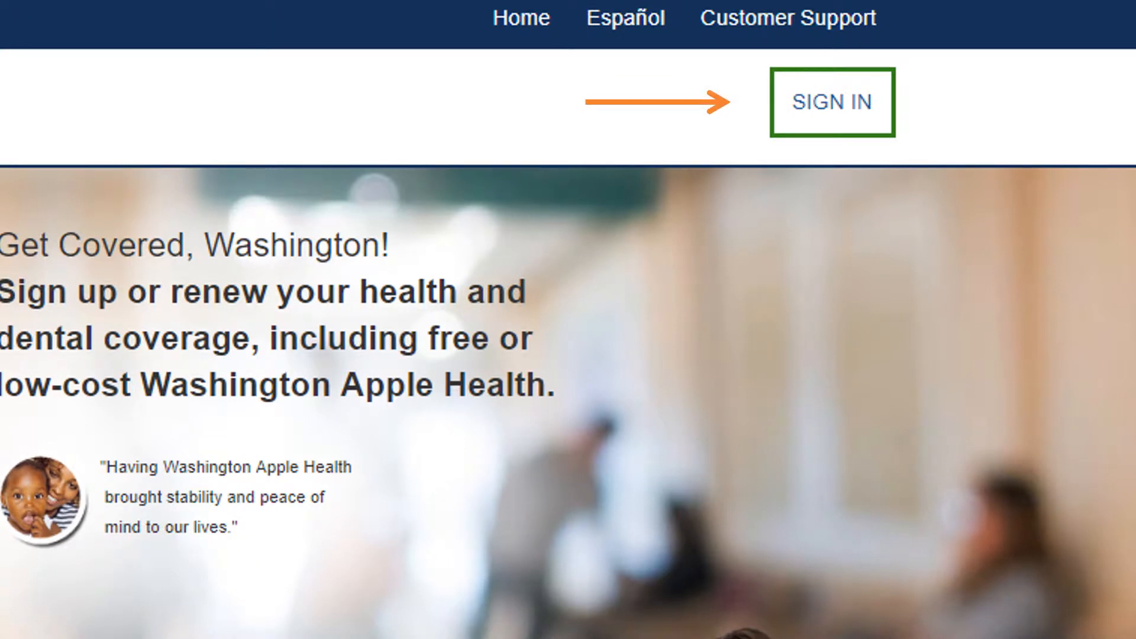
- Go to Sign In and choose 'Forgot Username?' to reach the email-entry recovery page
{"action": "left_click", "coordinate": [832, 101]}
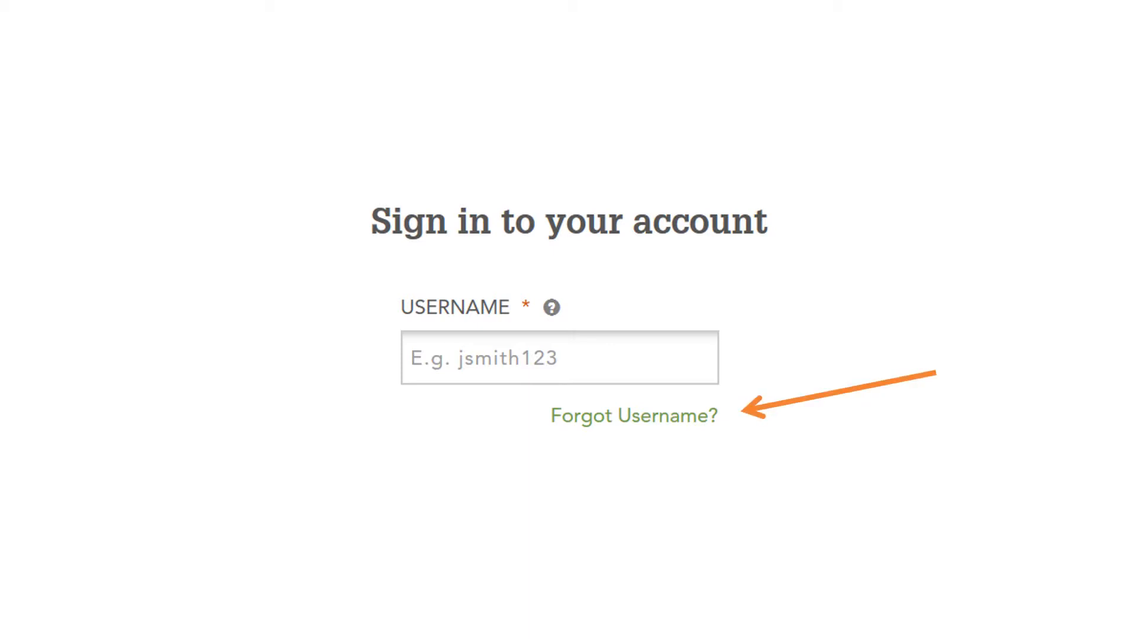
{"action": "left_click", "coordinate": [632, 415]}
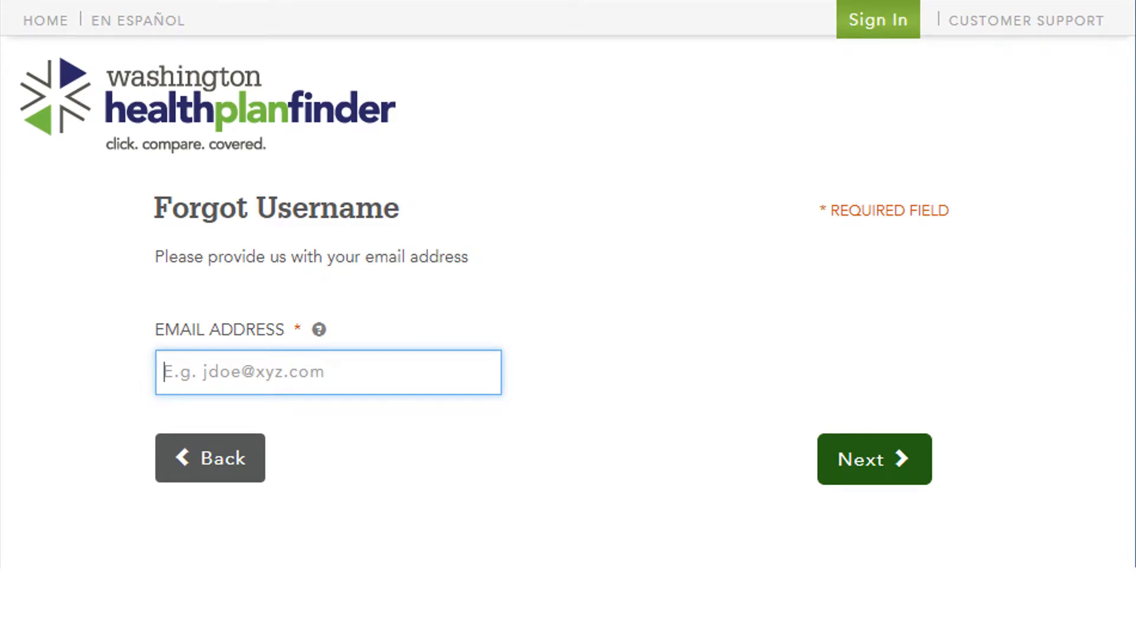